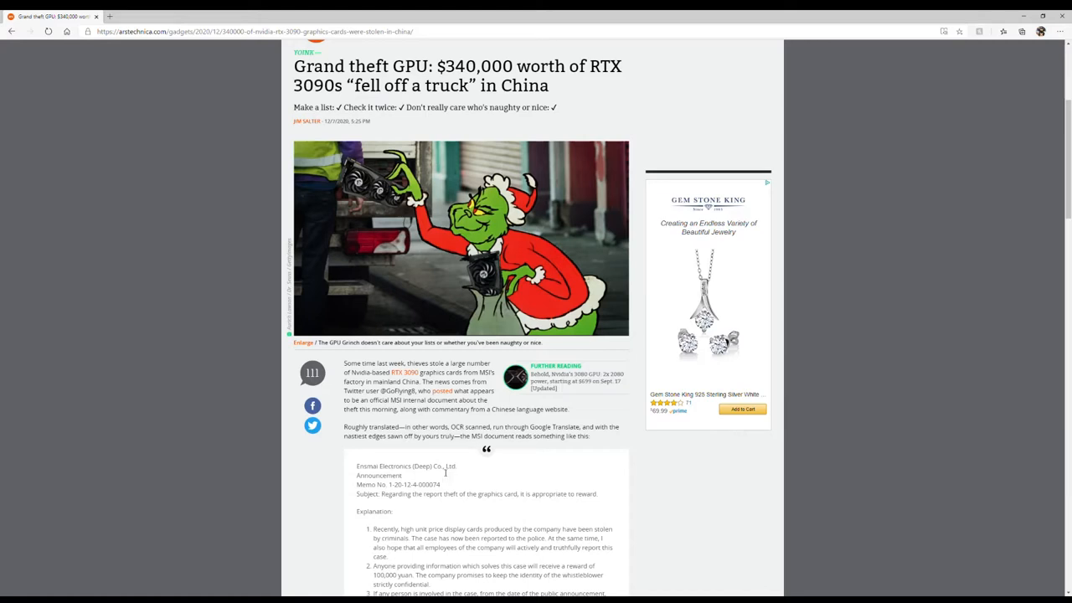
- Scroll through the page in the current tab
scroll(down, 3)
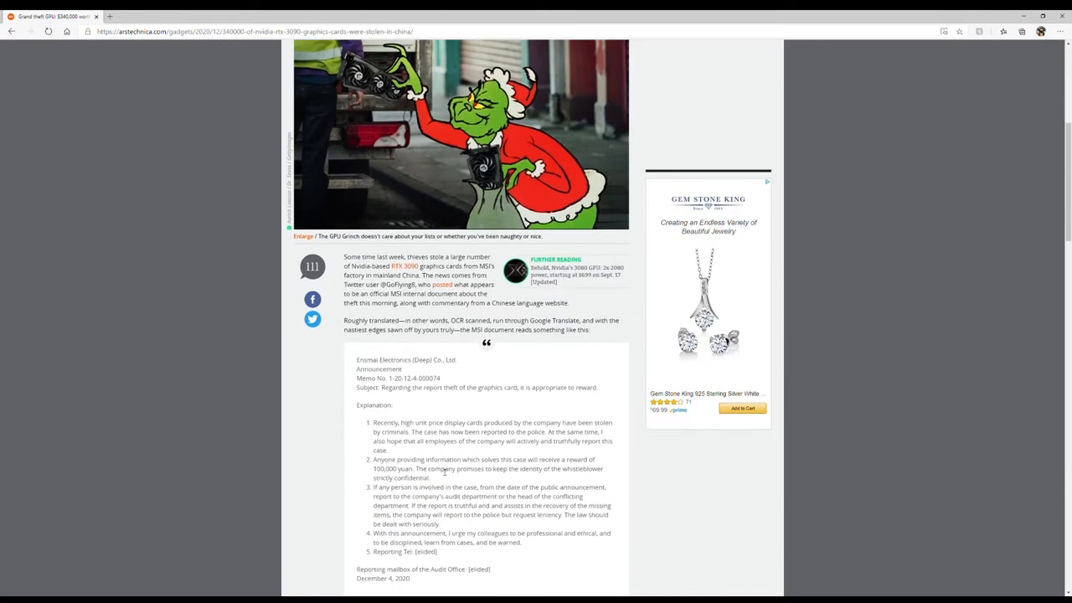
scroll(down, 3)
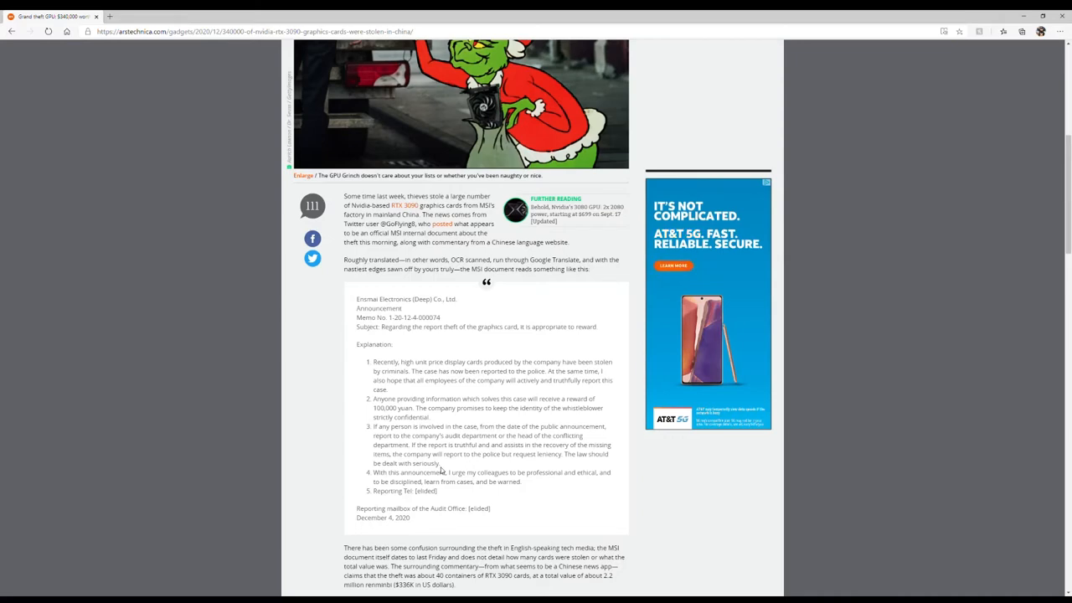
scroll(down, 3)
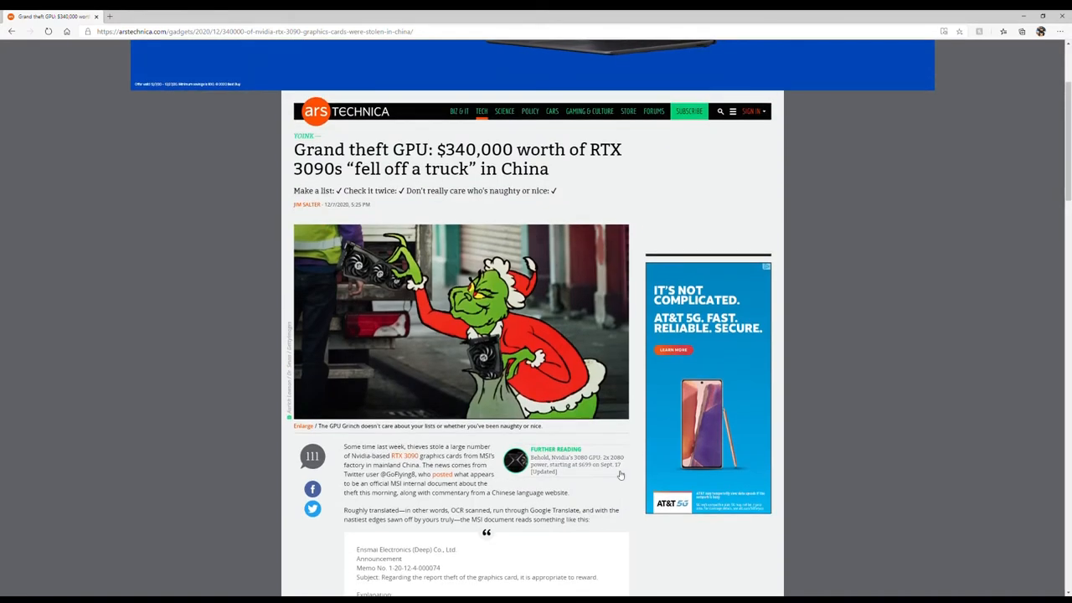
scroll(down, 3)
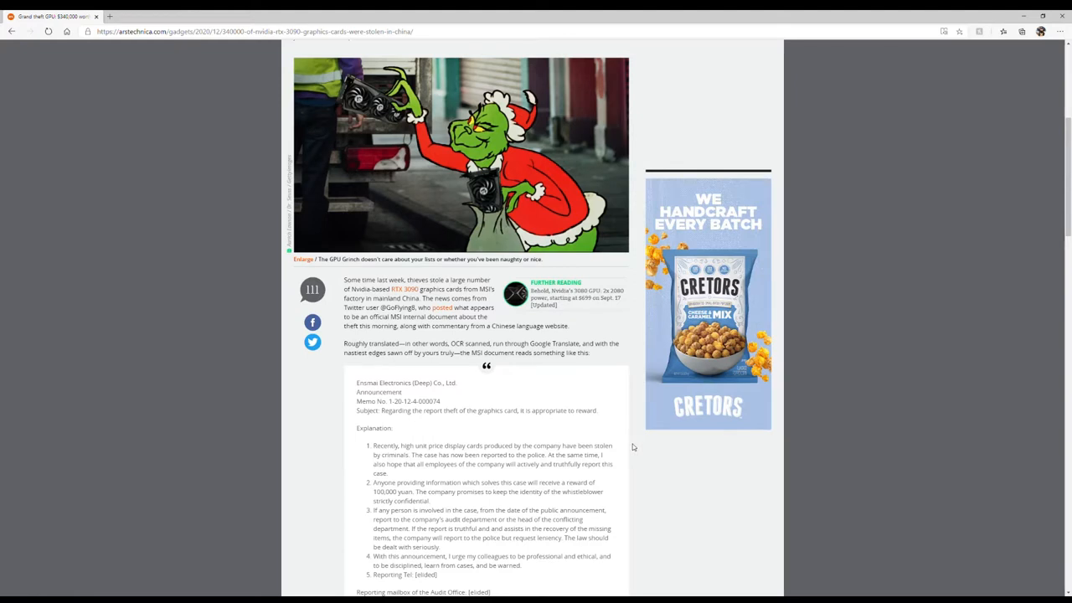
scroll(down, 3)
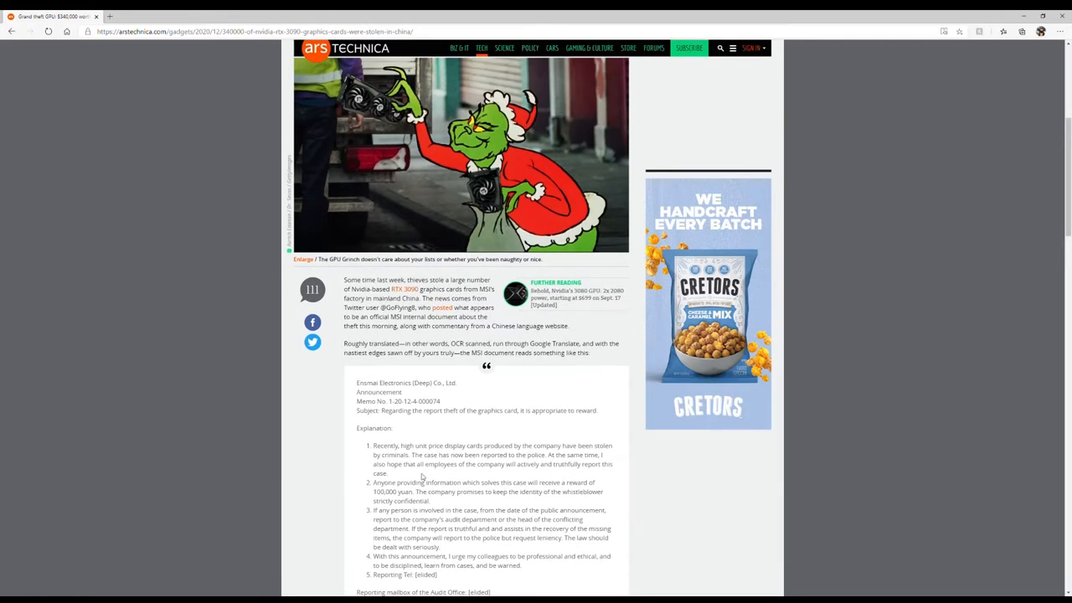
mouse_move(432, 518)
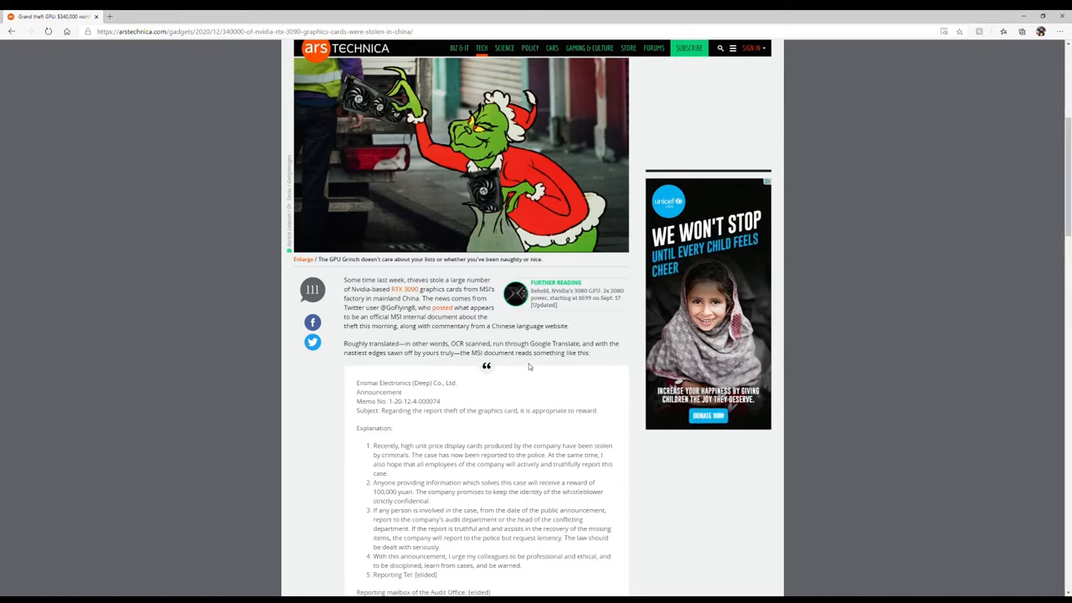
scroll(down, 3)
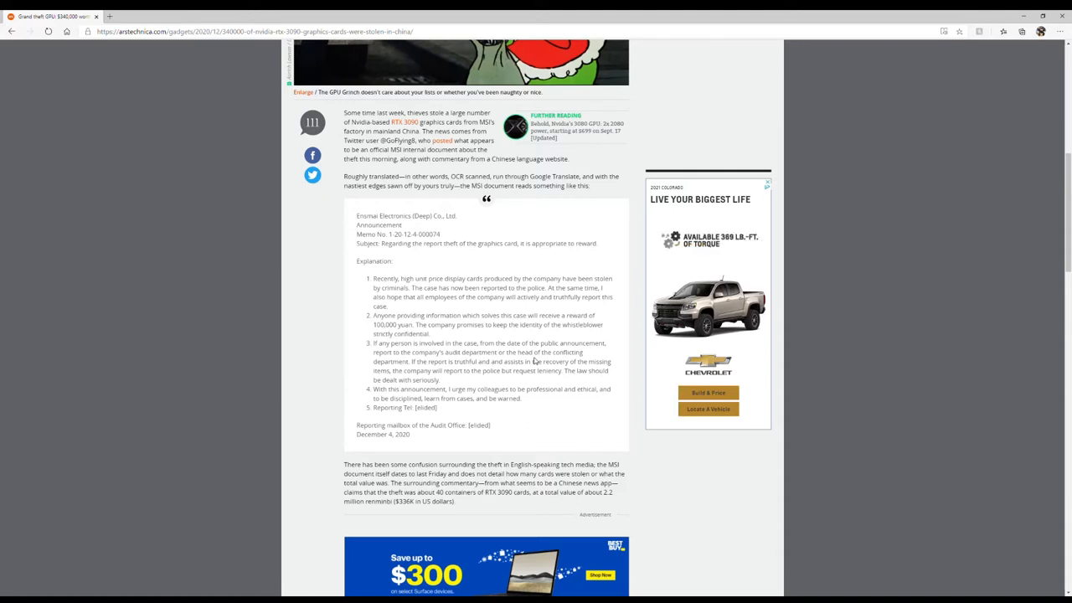
mouse_move(538, 336)
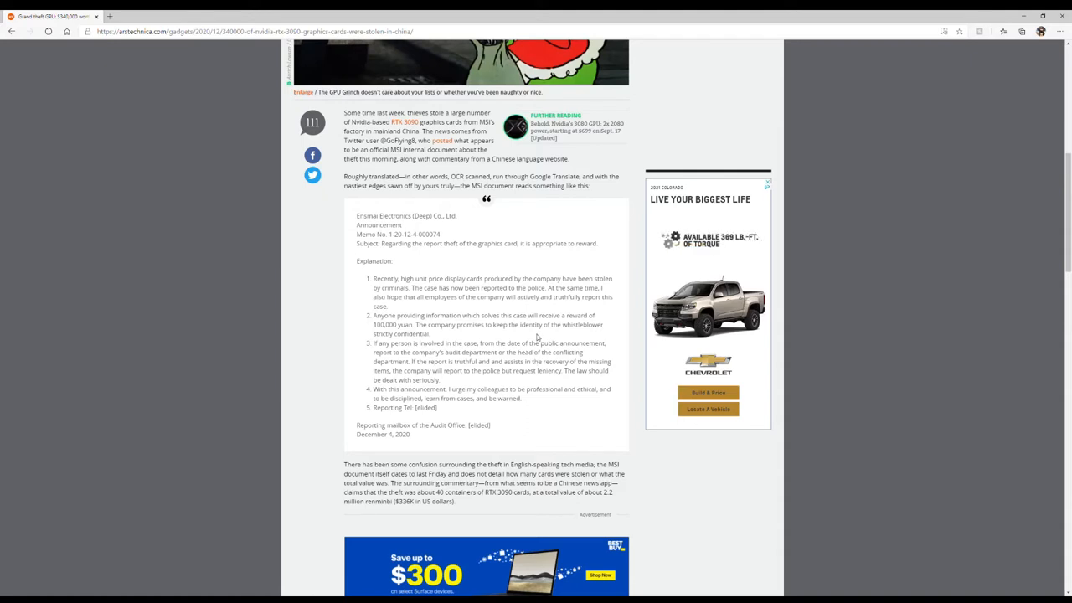
scroll(down, 3)
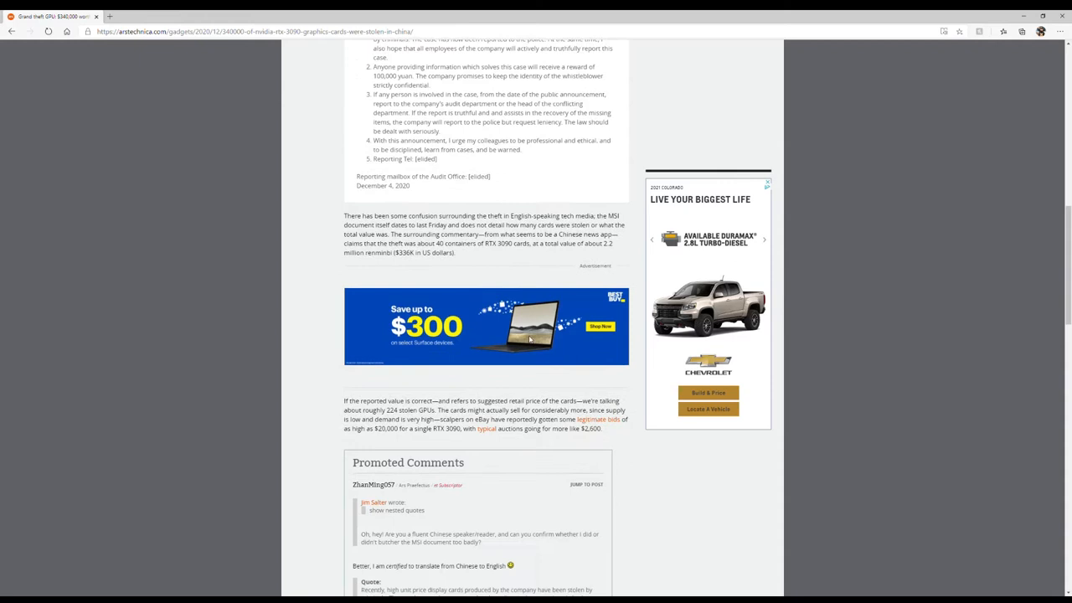
scroll(down, 3)
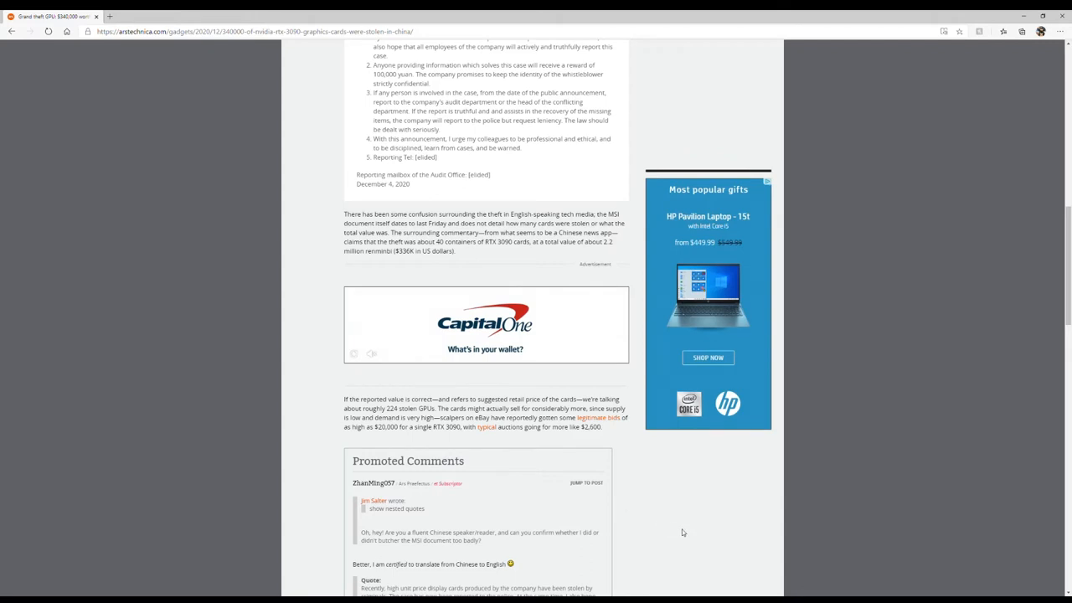
mouse_move(678, 518)
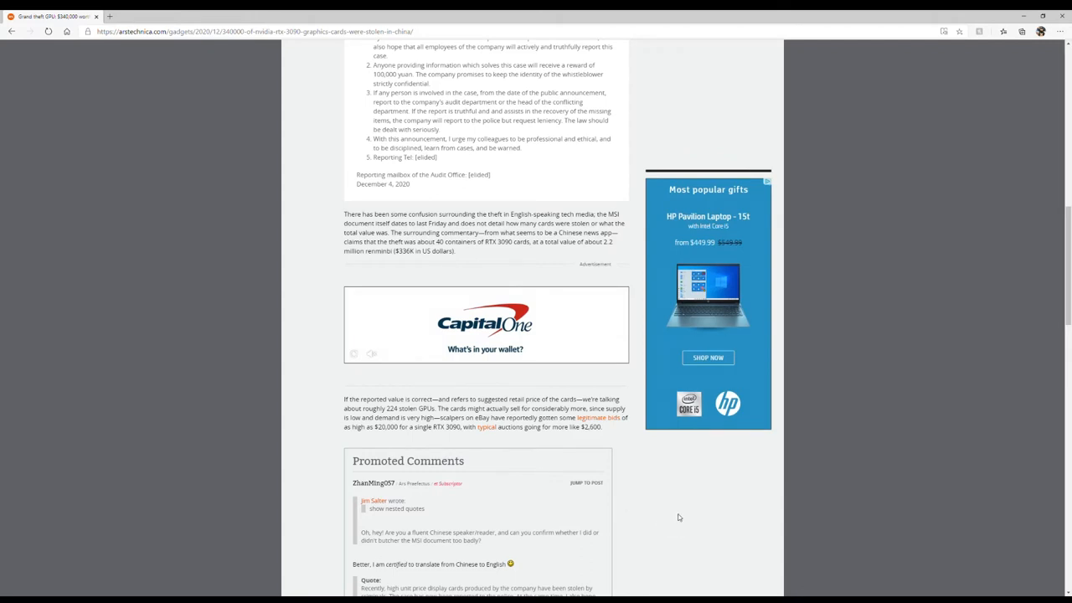
scroll(down, 3)
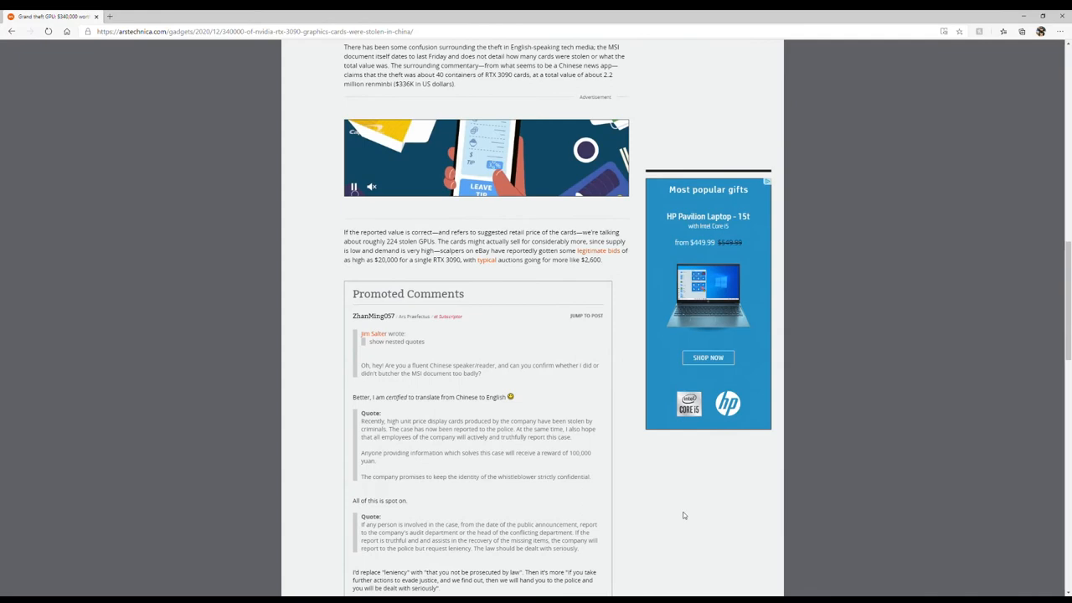
scroll(down, 3)
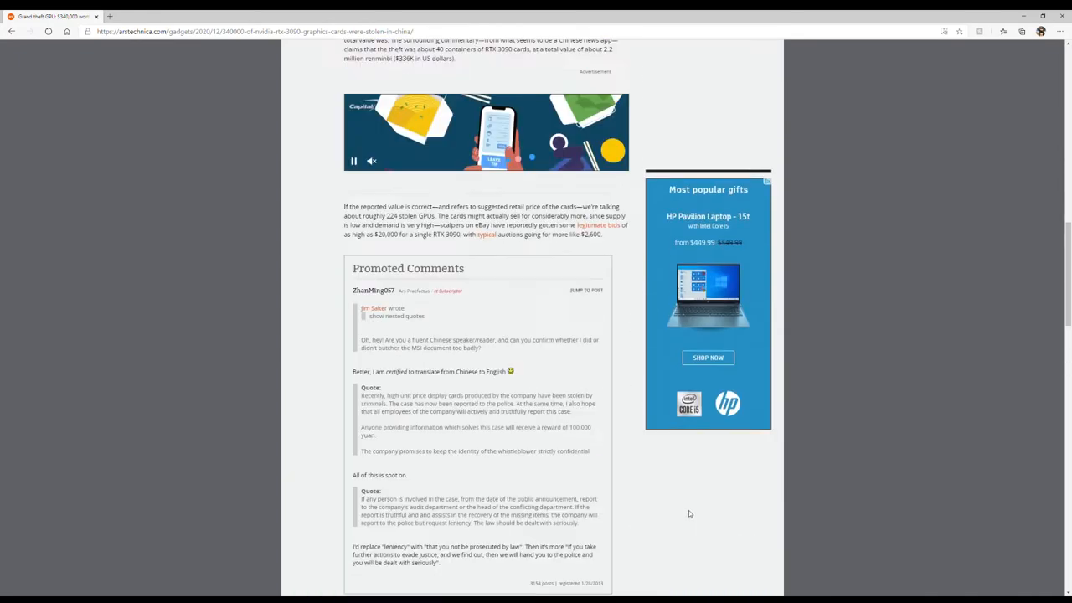
scroll(up, 3)
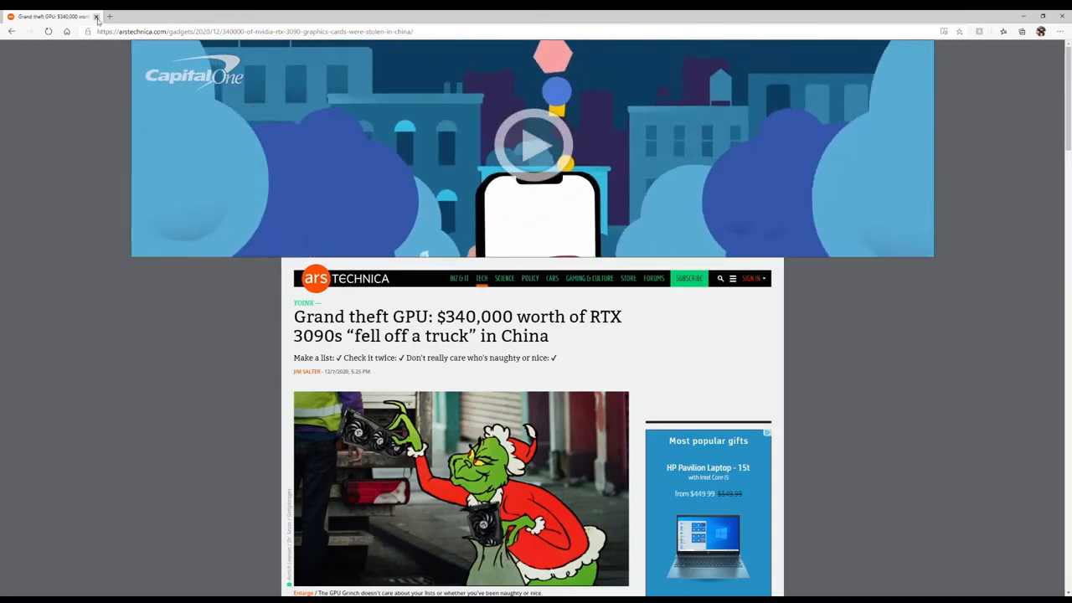
- Open a second tab and search the web for Tom's Hardware
click(110, 16)
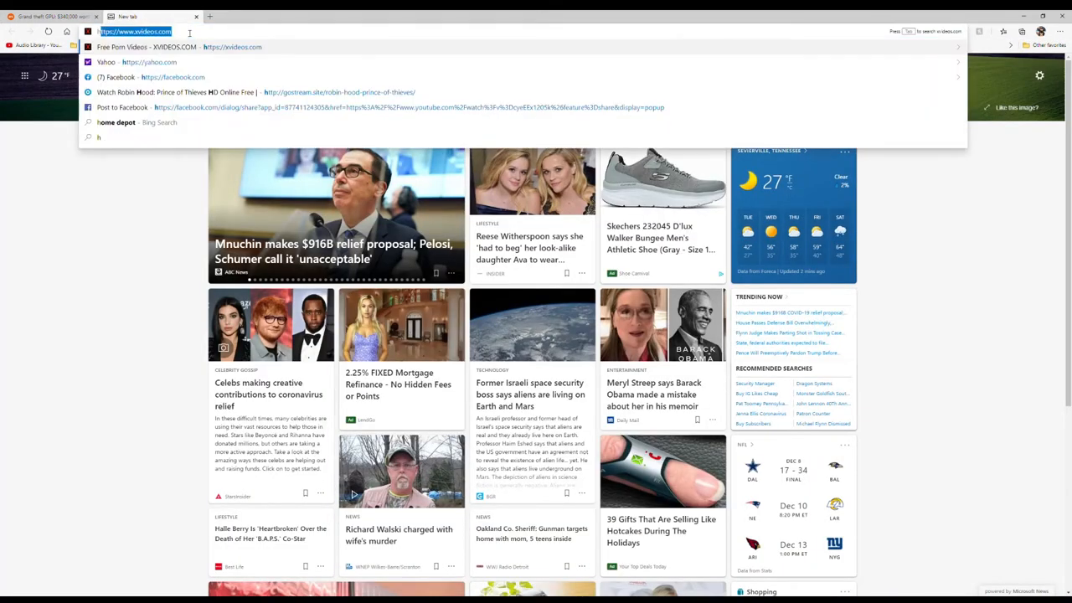
text(home depot)
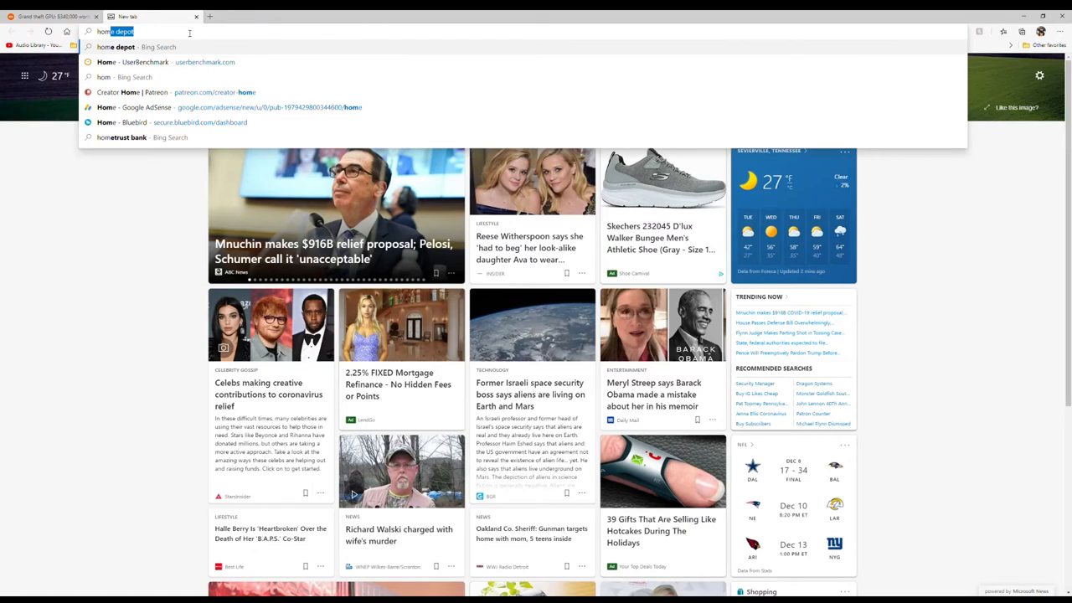
text(to)
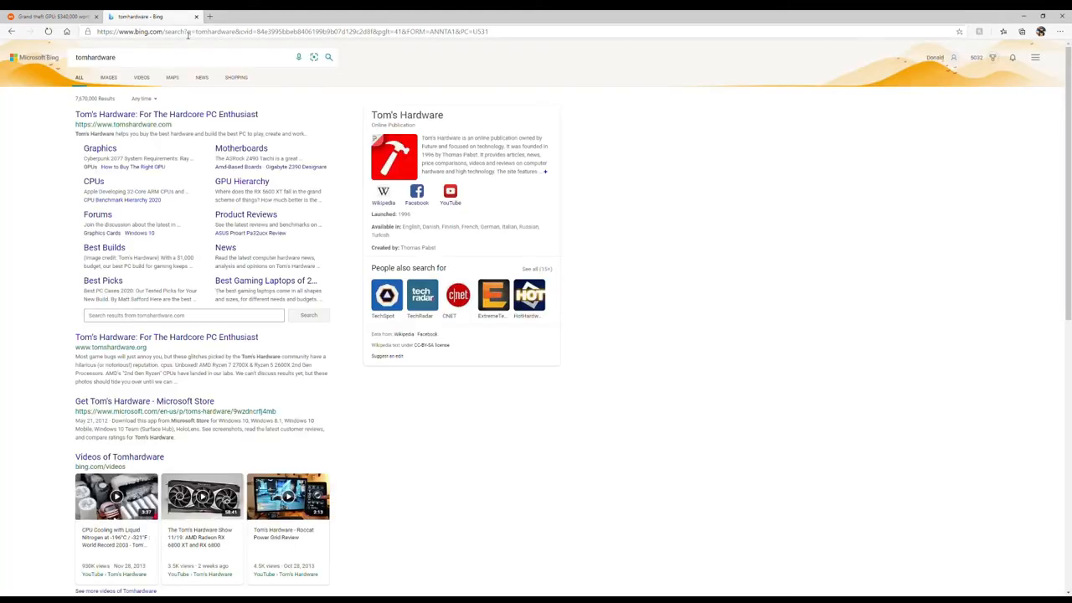
- Open the Tom's Hardware result, reaching the $340,000 stolen MSI RTX 3090s article
click(165, 114)
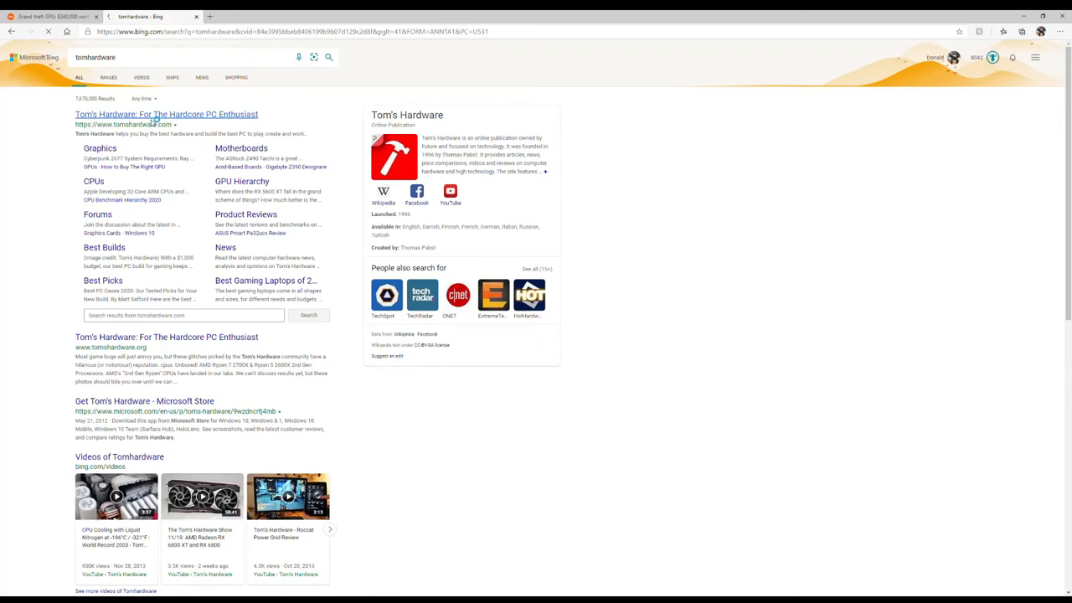
click(166, 114)
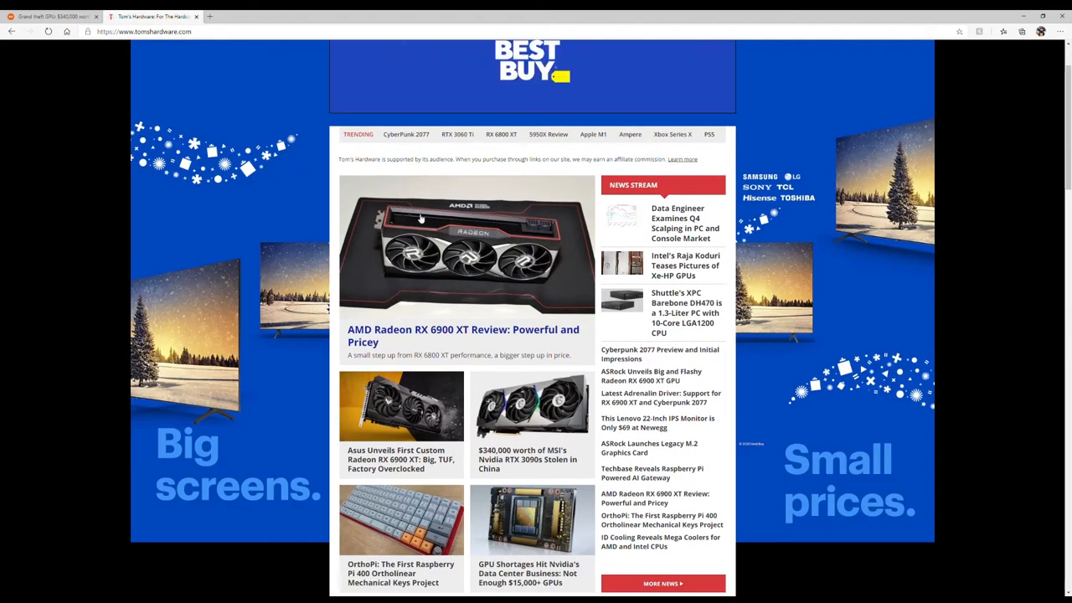
scroll(down, 3)
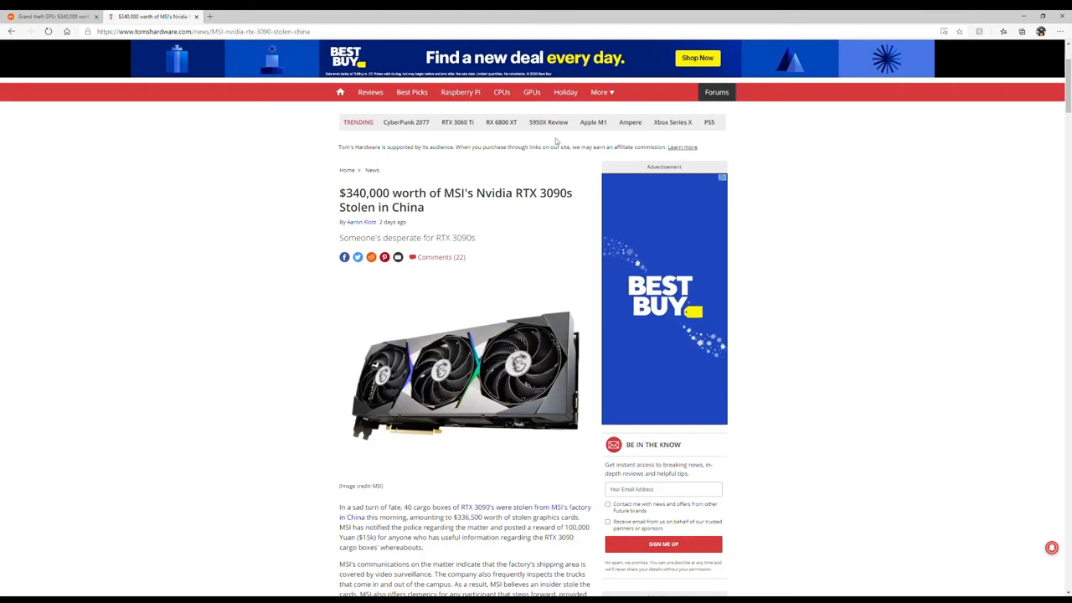
- Scroll past the lead image to the opening paragraphs and embedded MSI tweet
scroll(down, 3)
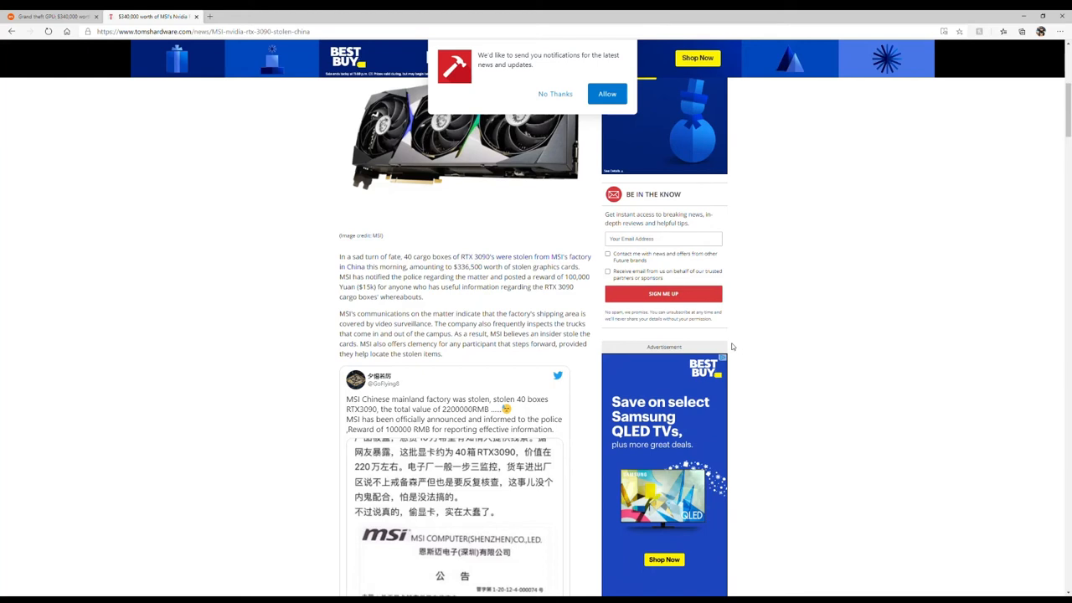
- Scroll through the embedded MSI factory theft tweet and back to the headline
scroll(down, 3)
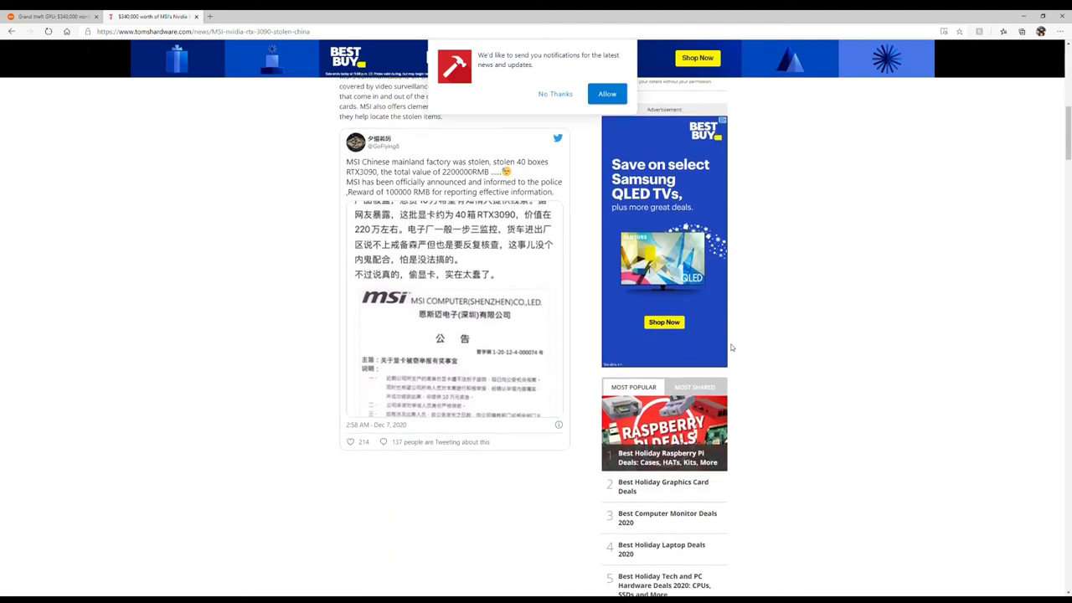
scroll(down, 3)
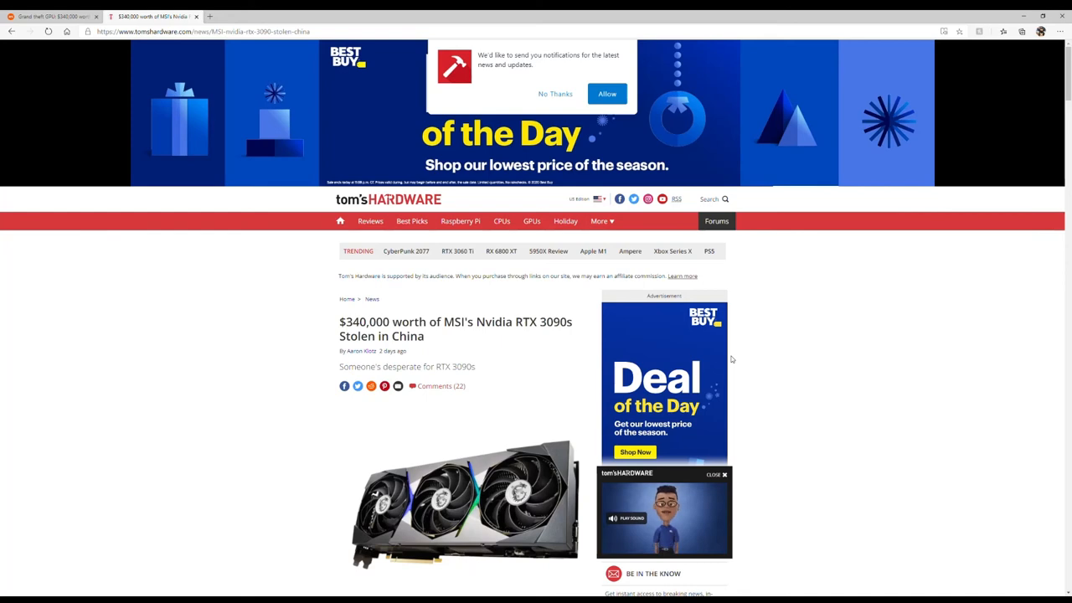
- Finish scrolling the article, then open a third tab and search Bing for YouTube
scroll(down, 3)
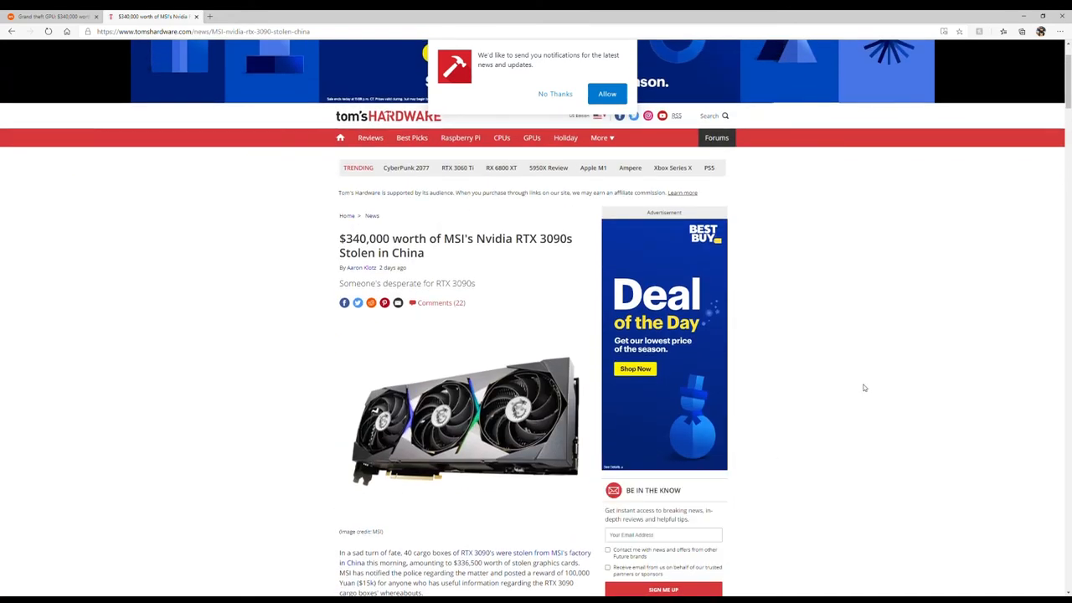
scroll(down, 3)
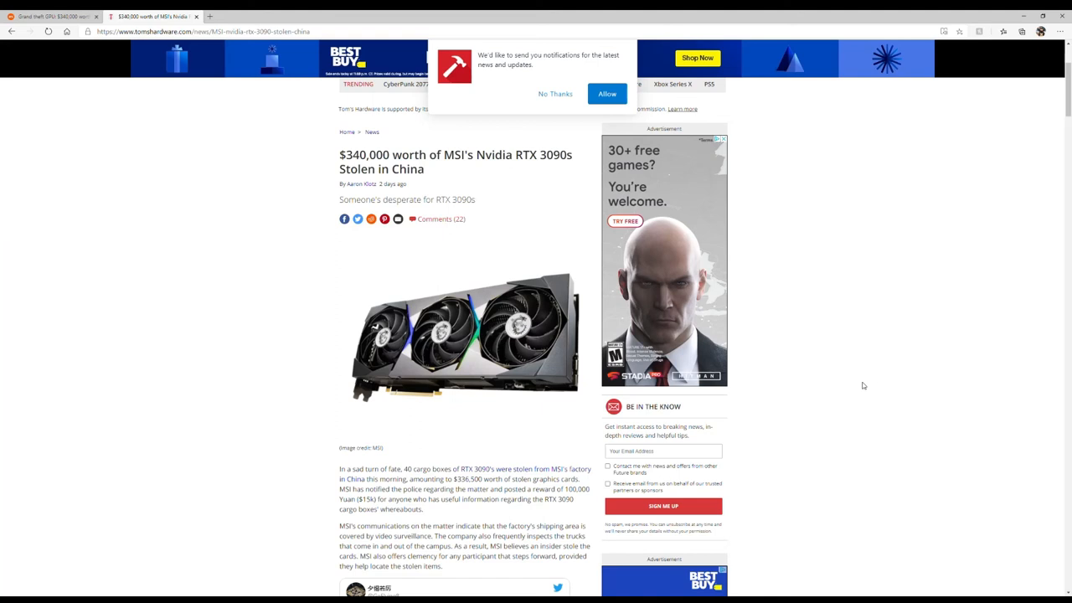
scroll(down, 3)
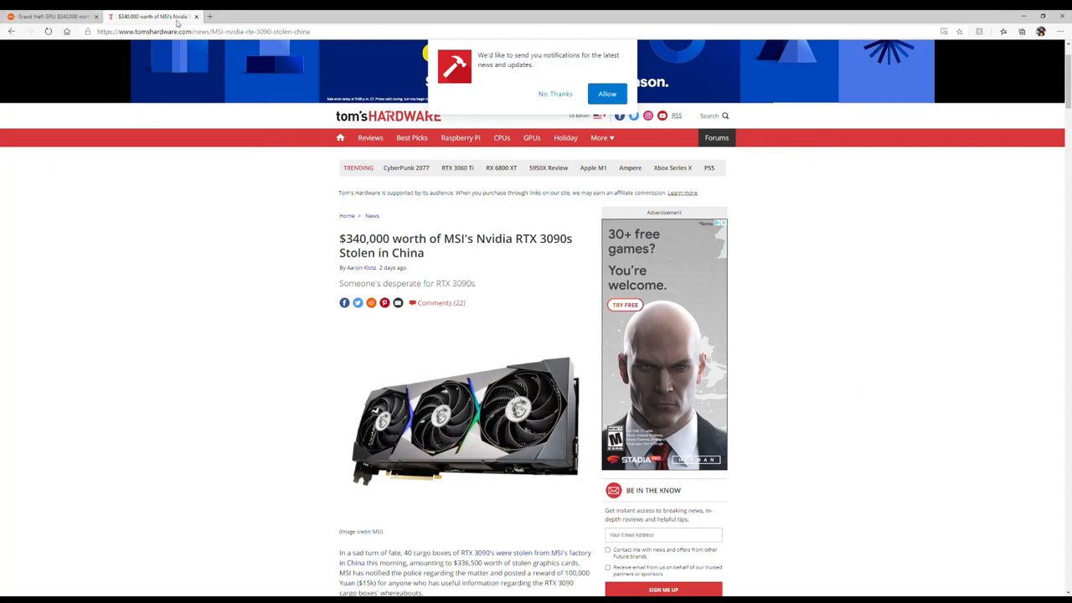
click(210, 16)
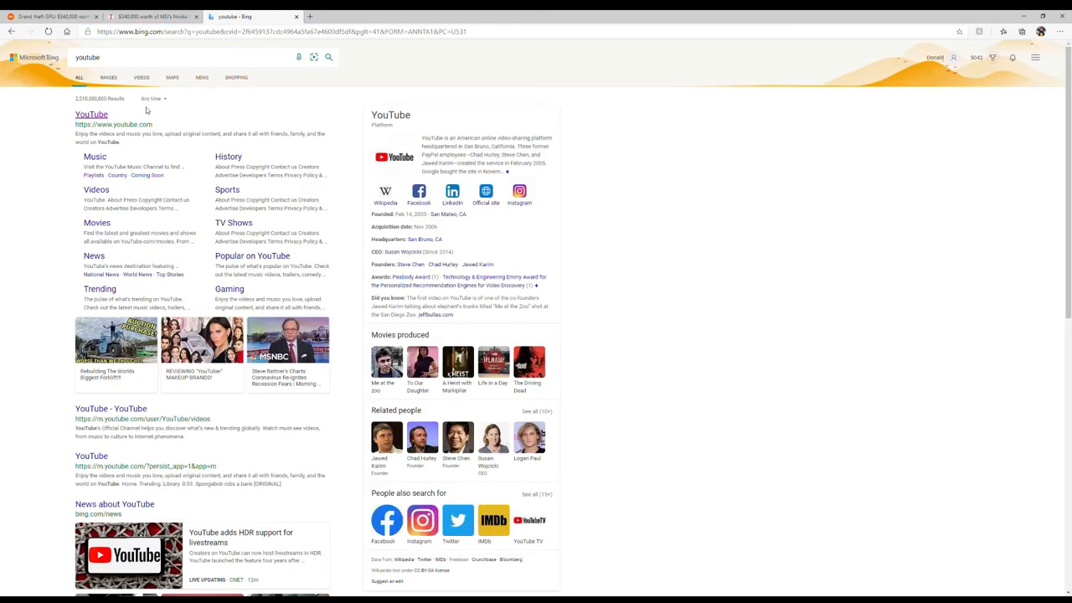
click(91, 114)
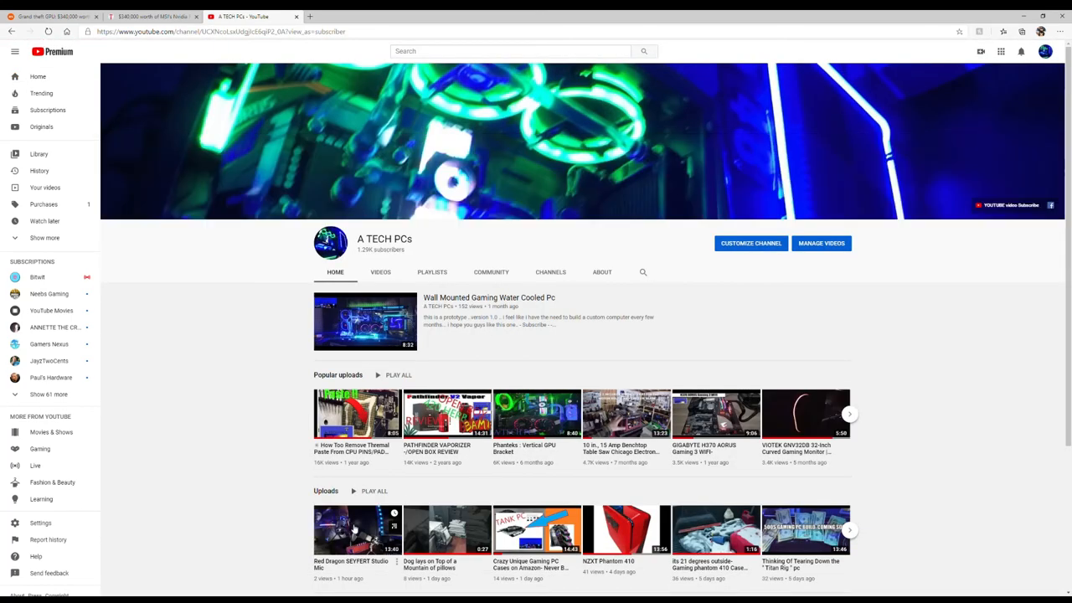
- Scroll the A TECH PCs Videos tab showing uploads like Red Dragon SEYFERT Studio Mic
scroll(down, 3)
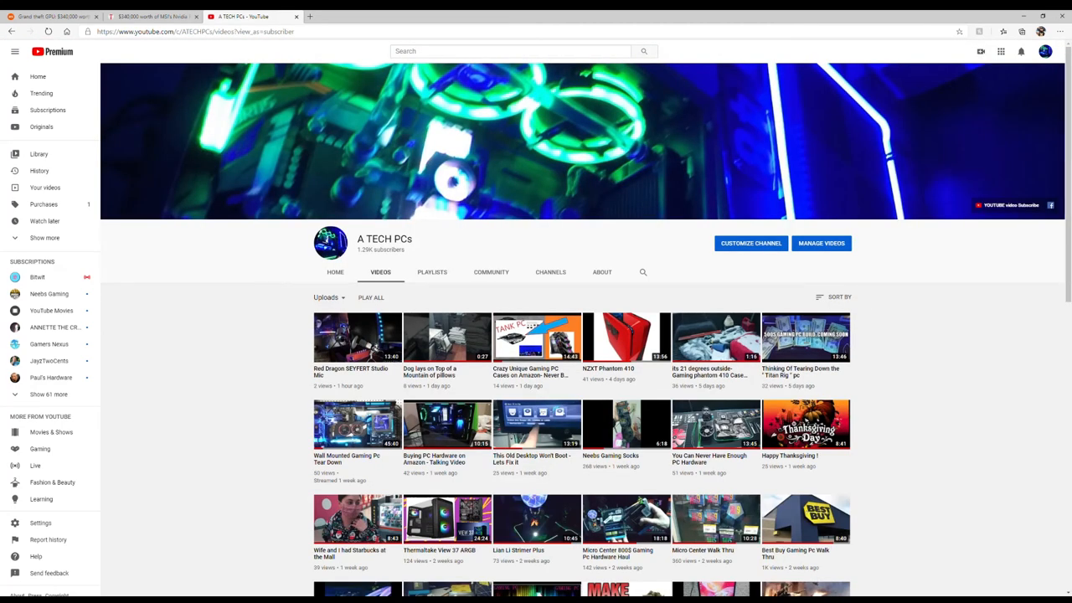
scroll(down, 3)
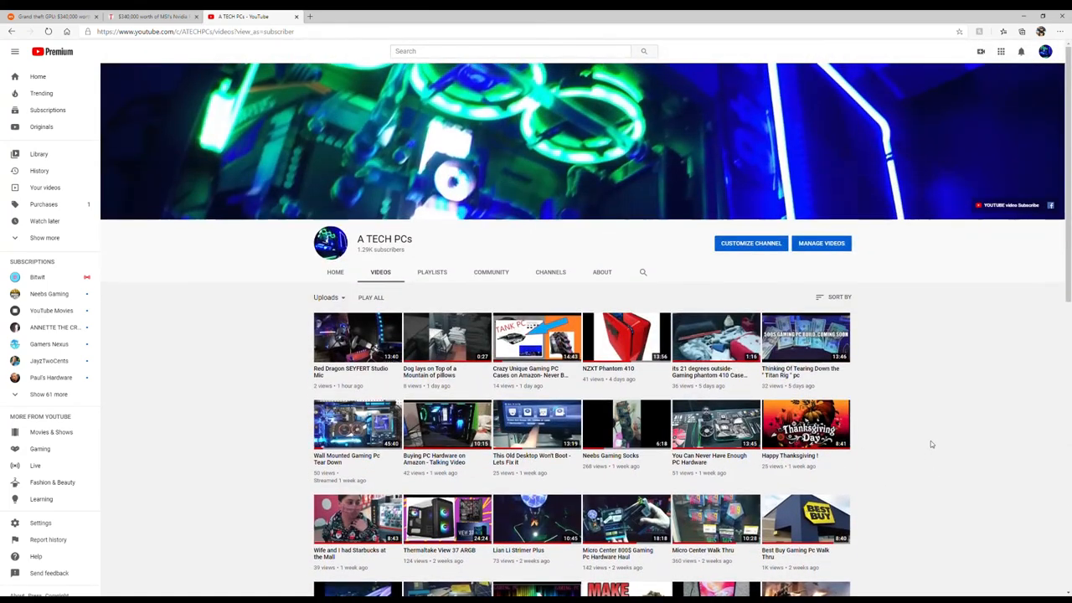
scroll(down, 3)
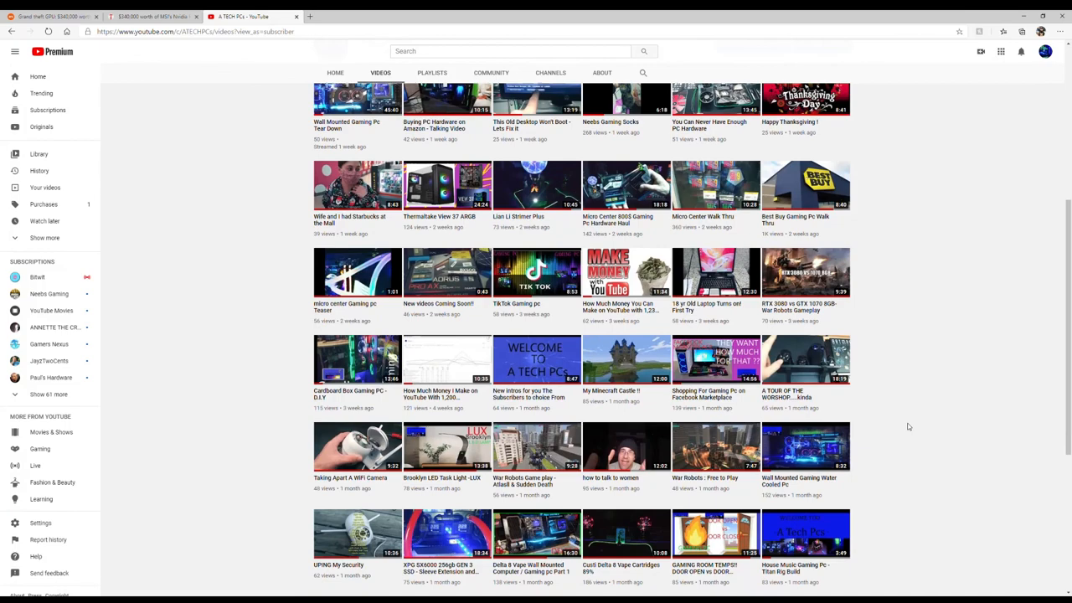
scroll(down, 3)
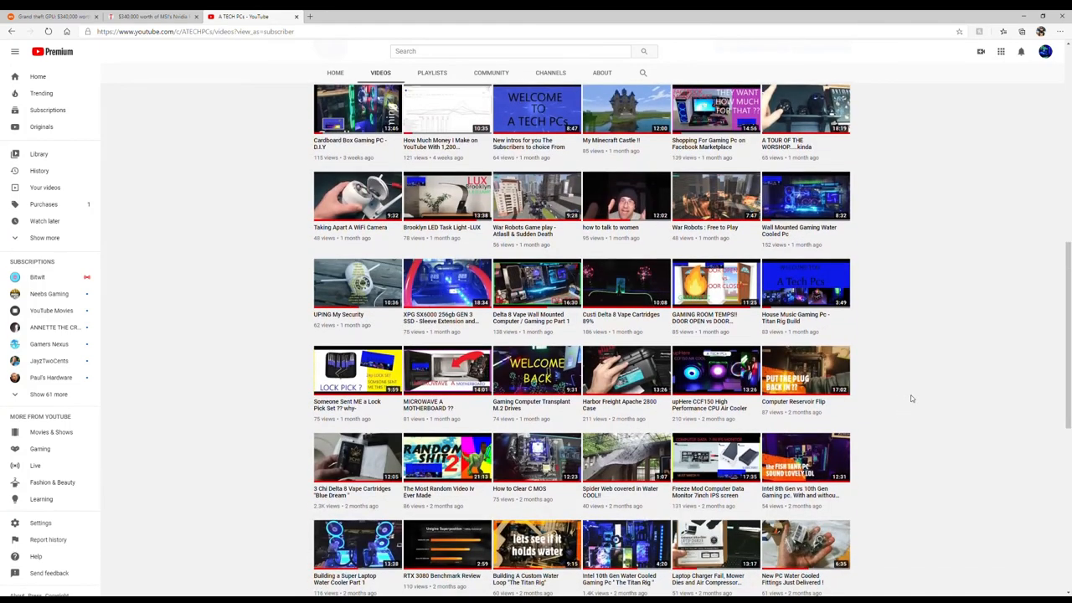
scroll(down, 3)
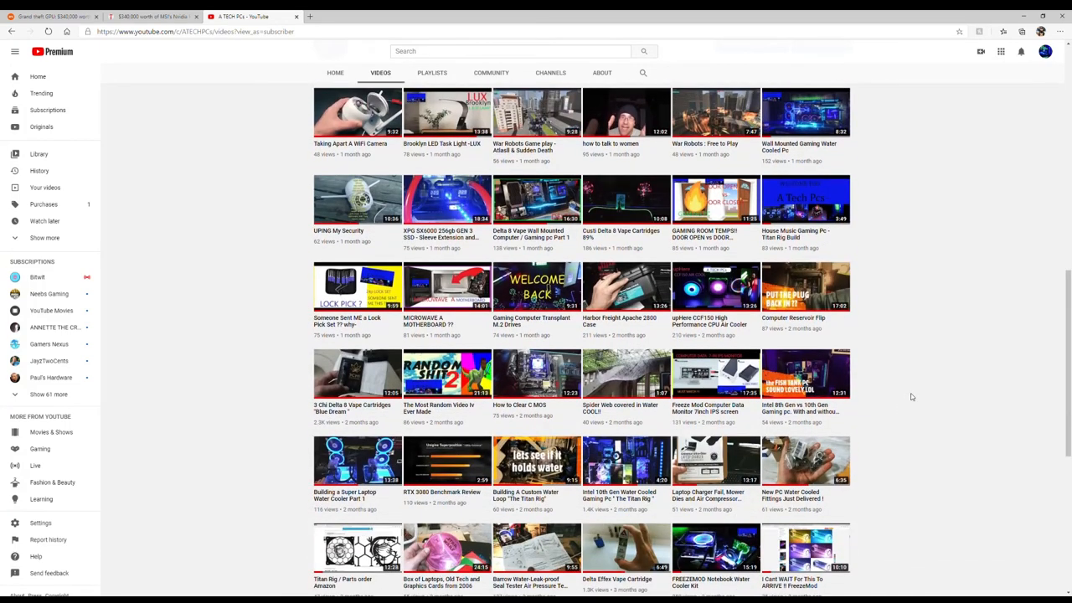
mouse_move(902, 413)
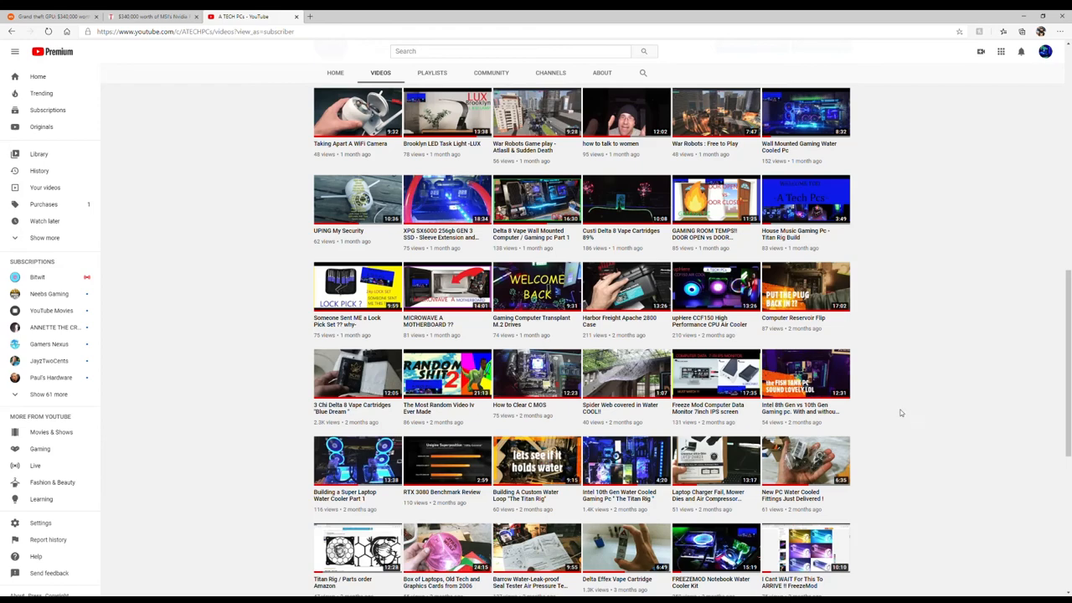
scroll(up, 3)
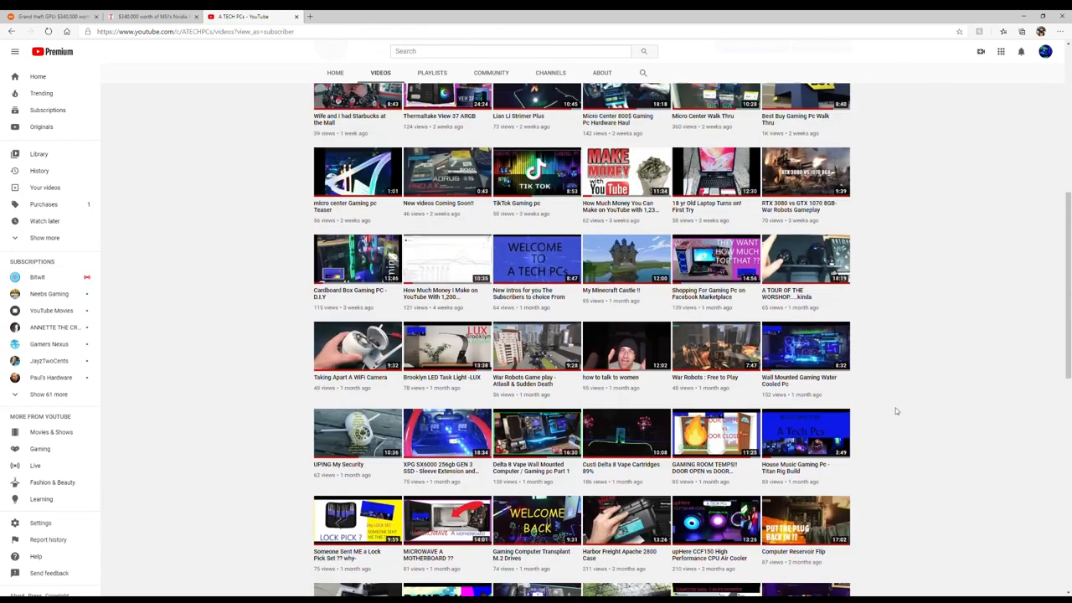
scroll(up, 3)
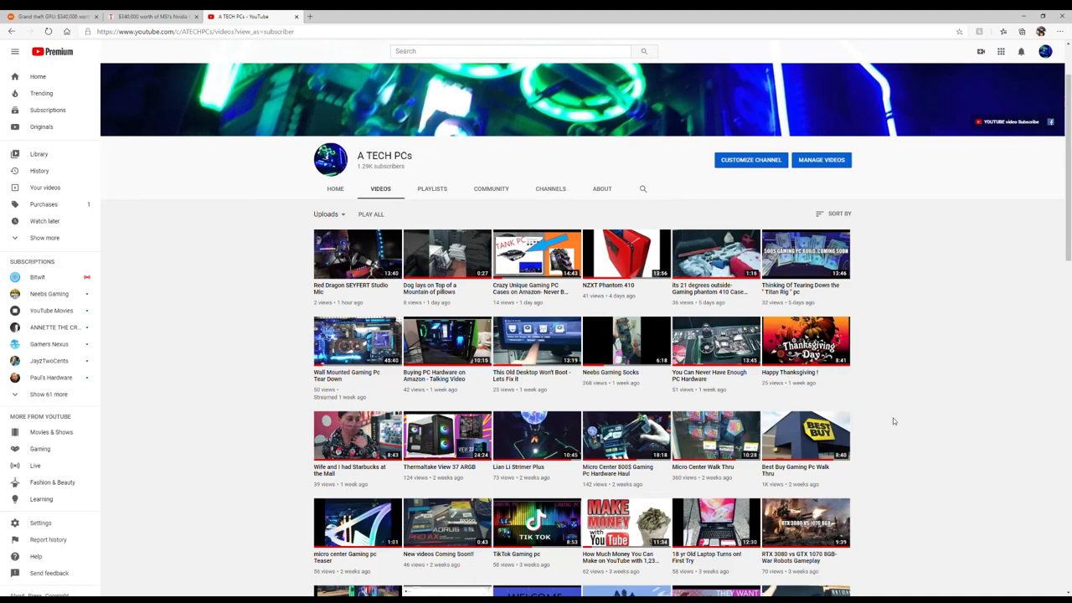
mouse_move(900, 389)
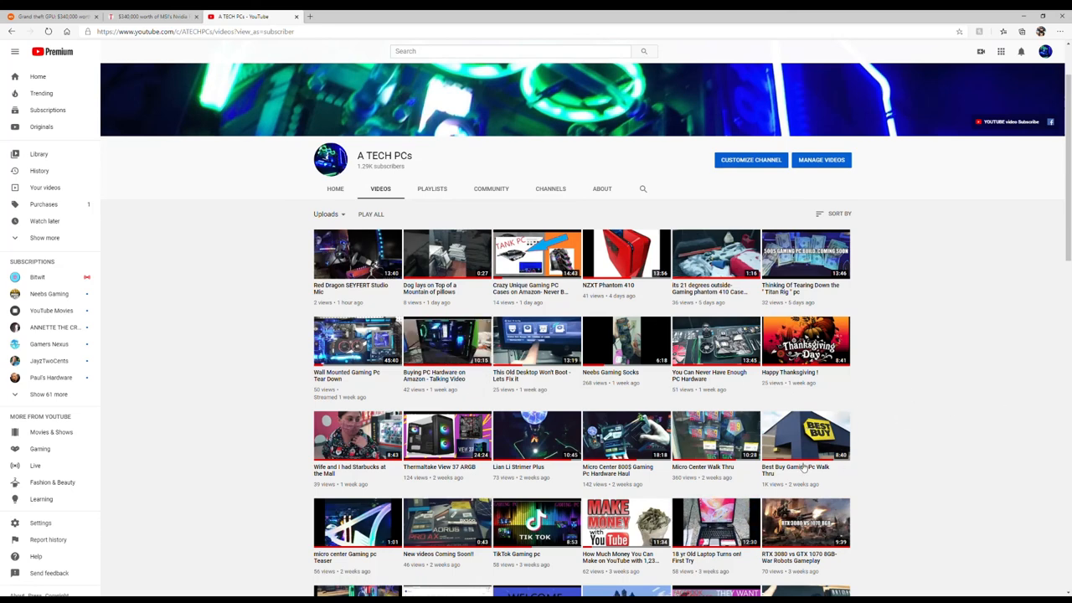
mouse_move(859, 385)
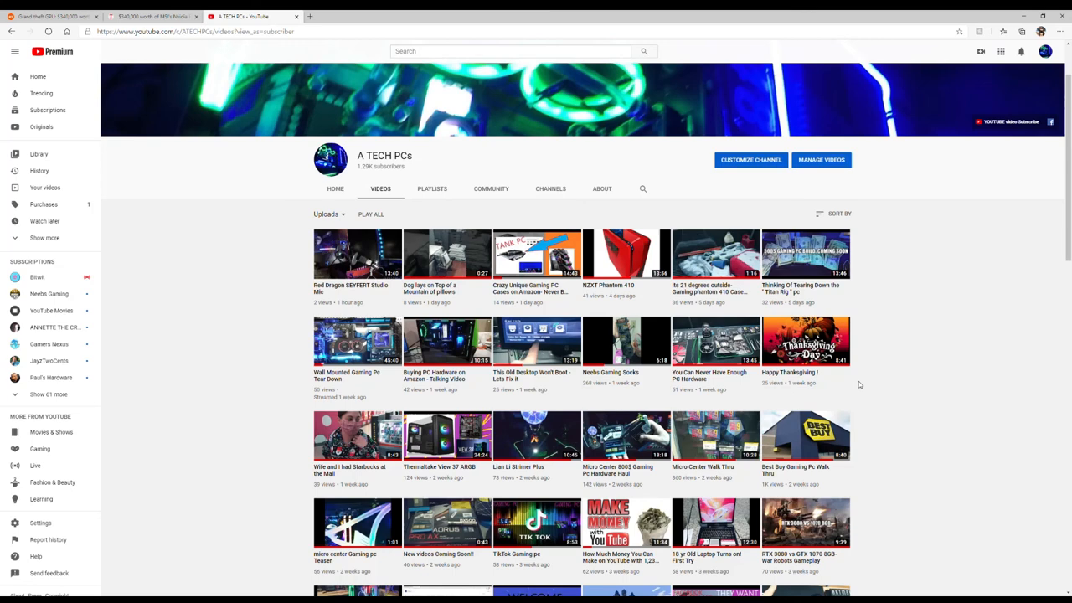